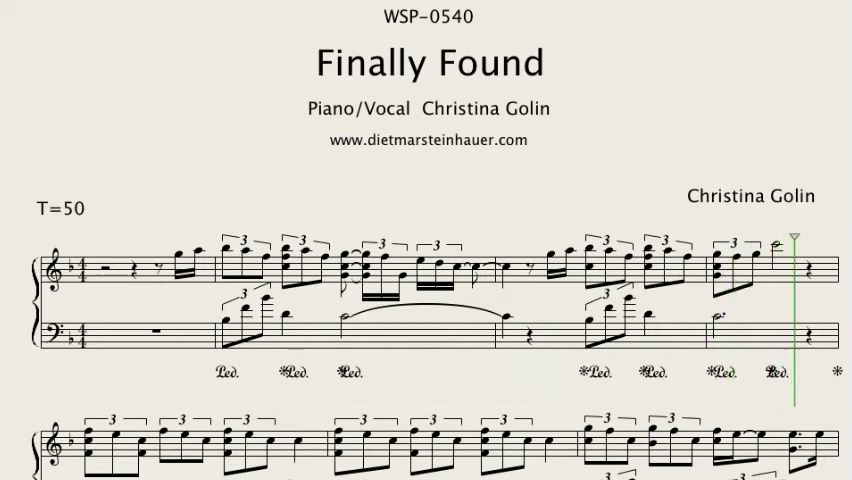
pyautogui.scroll(-3)
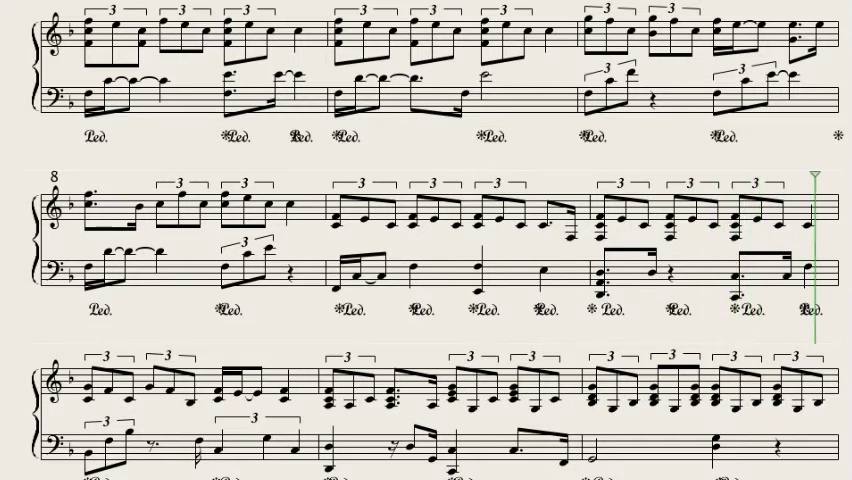
pyautogui.scroll(-3)
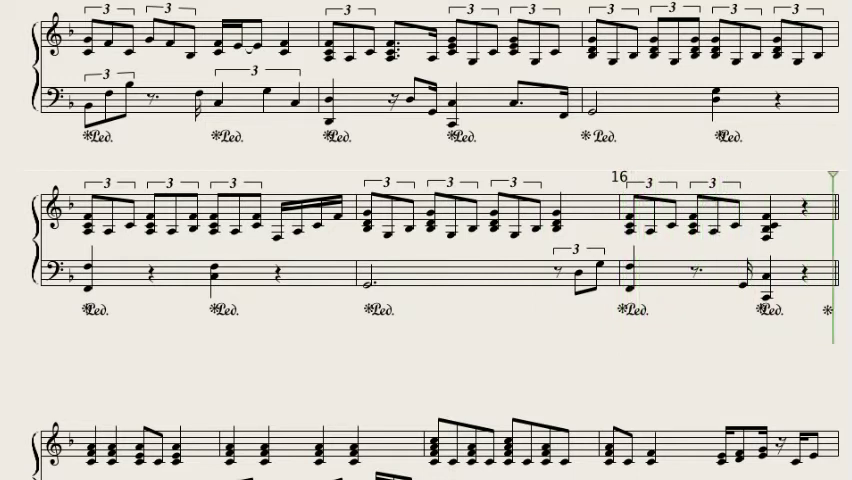
pyautogui.scroll(-3)
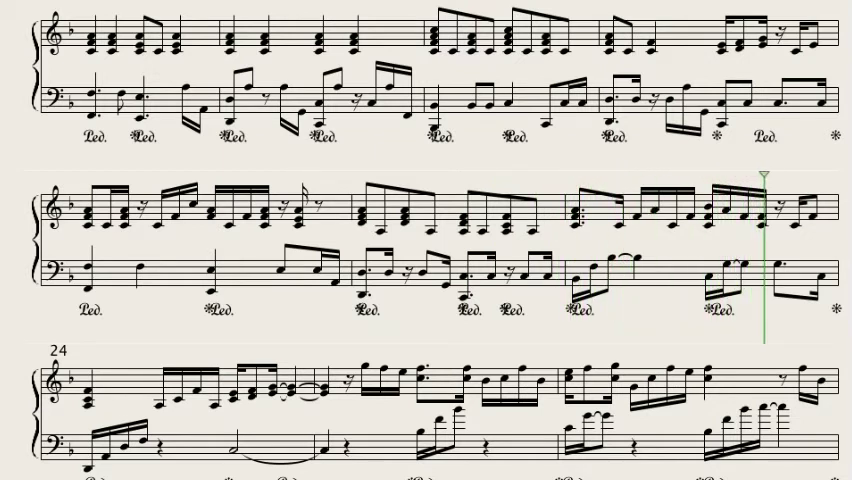
pyautogui.scroll(-3)
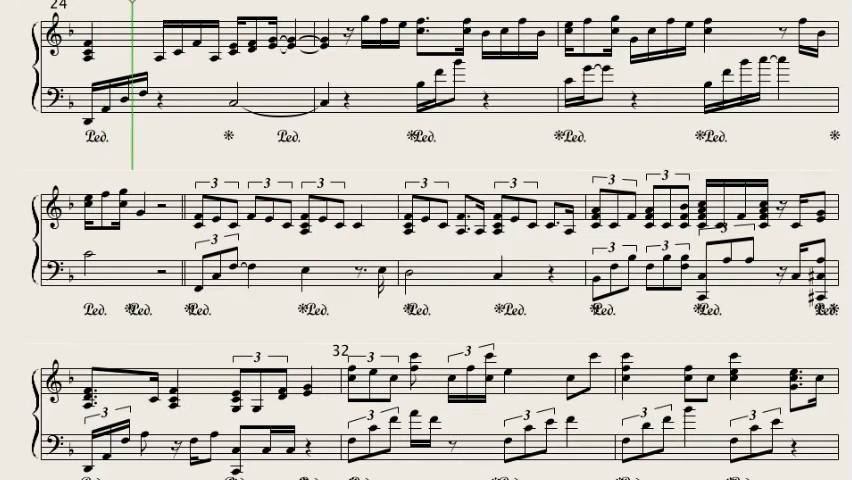